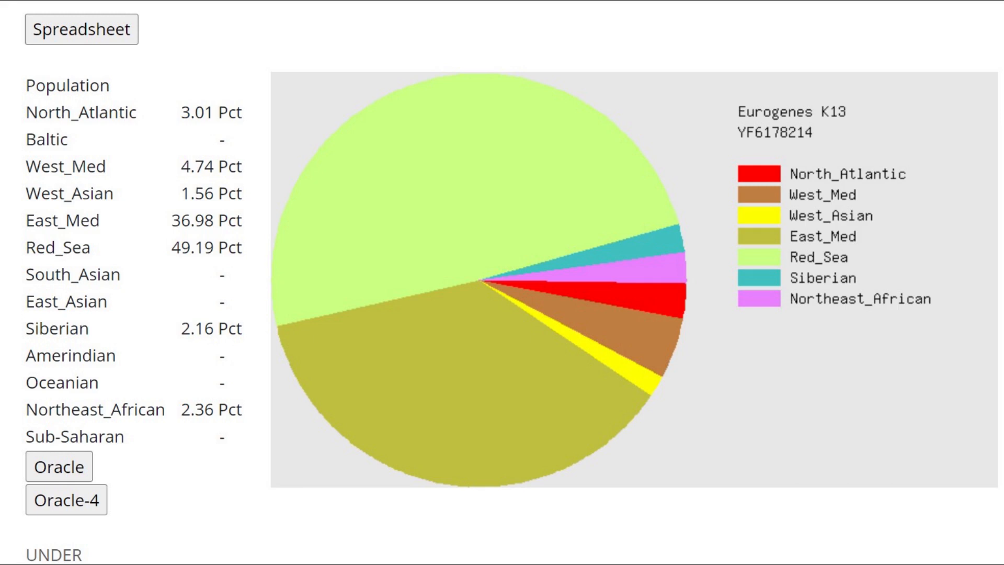
- Highlight the CC genotype result for rs1076560 among the mental health findings, then clear it
left_click(57, 466)
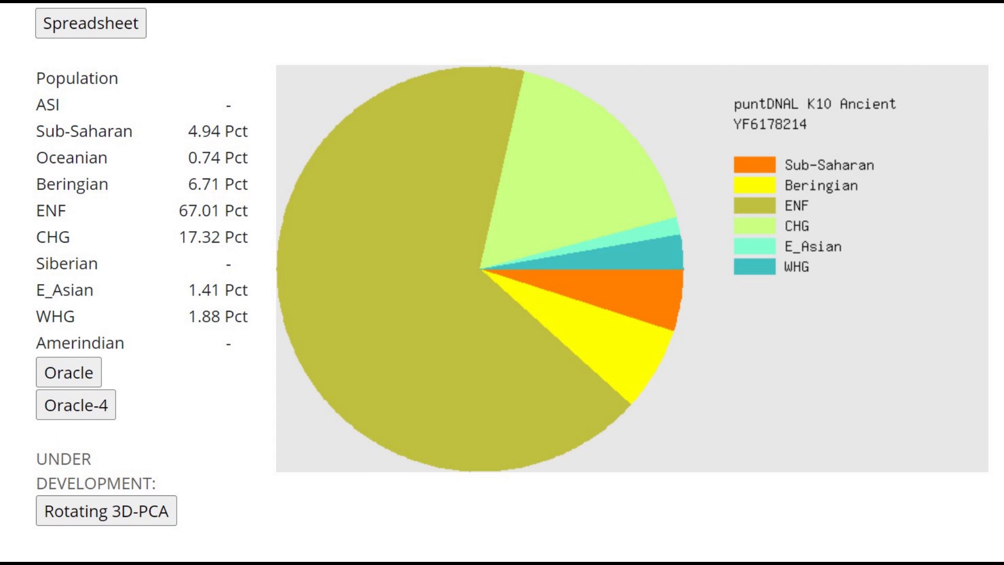
left_click(68, 372)
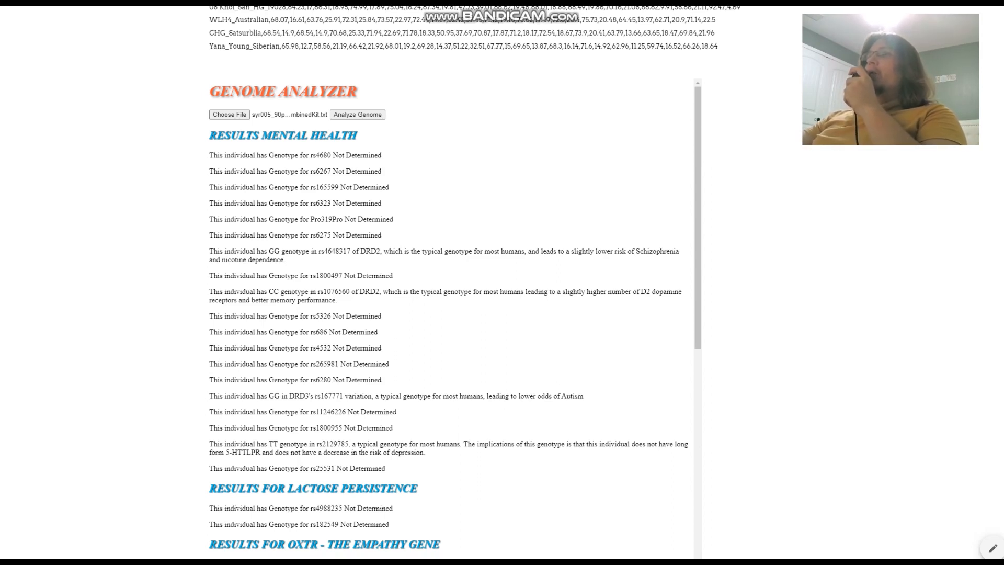
left_click_drag(224, 154, 399, 250)
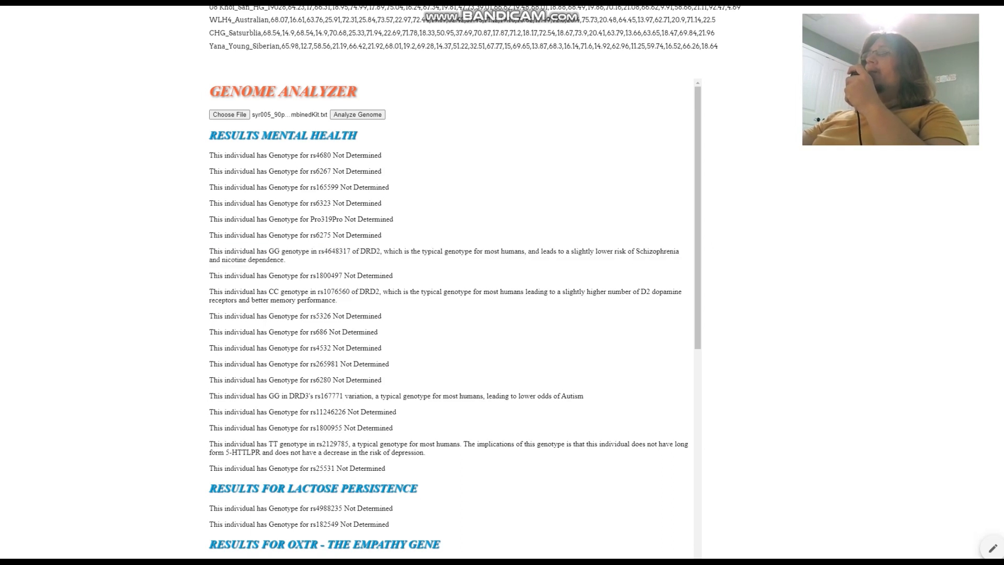
left_click_drag(263, 251, 351, 252)
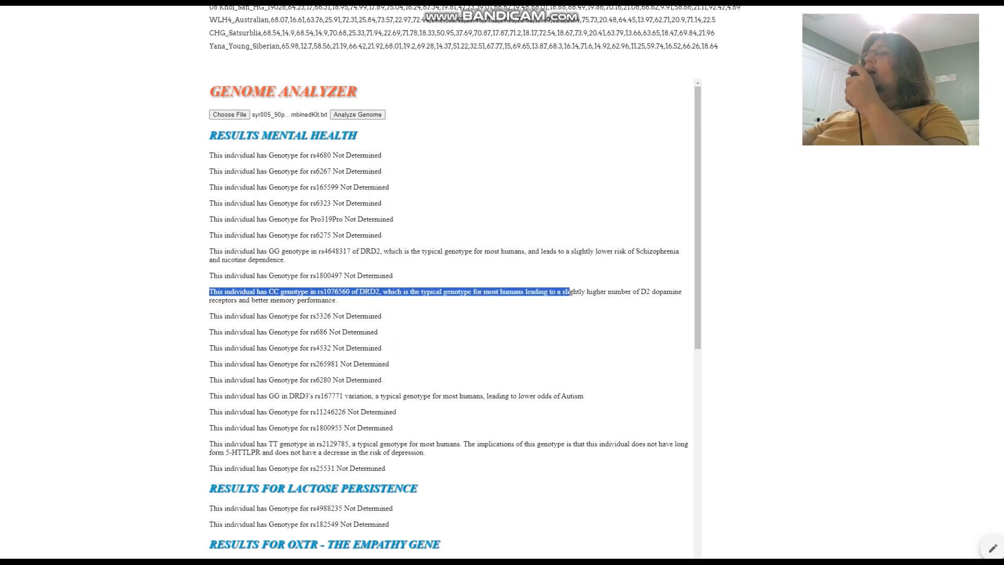
left_click_drag(567, 292, 676, 292)
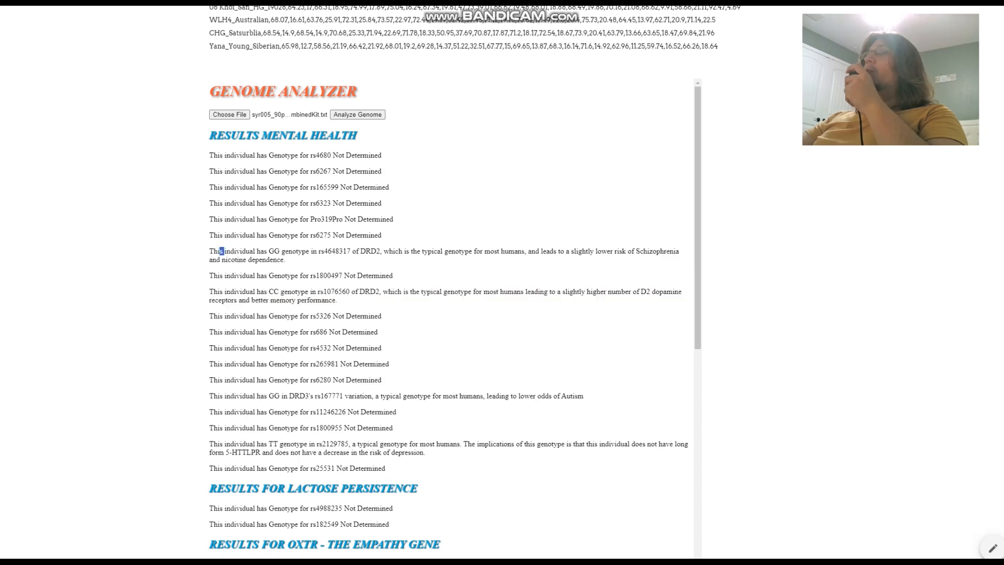
- Highlight the DRD3 rs1167771 GG result and the rs2129785 TT genotype finding further down
scroll("down", 3)
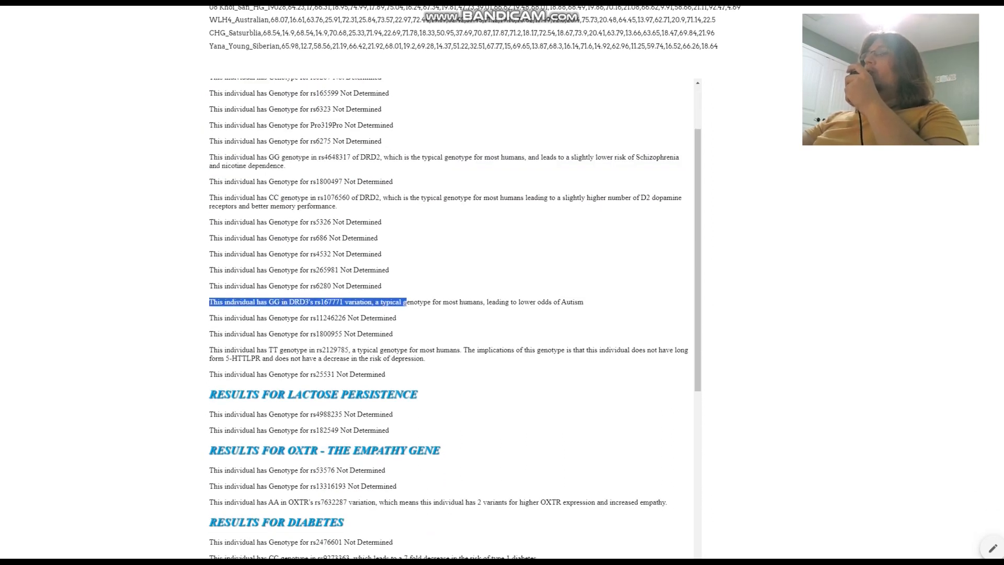
left_click_drag(404, 301, 511, 302)
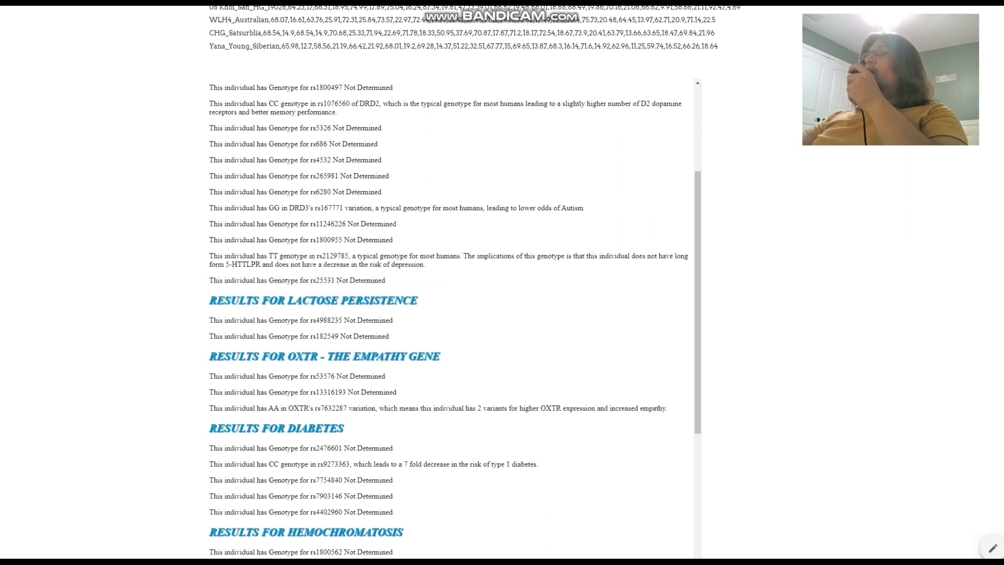
left_click_drag(209, 255, 385, 280)
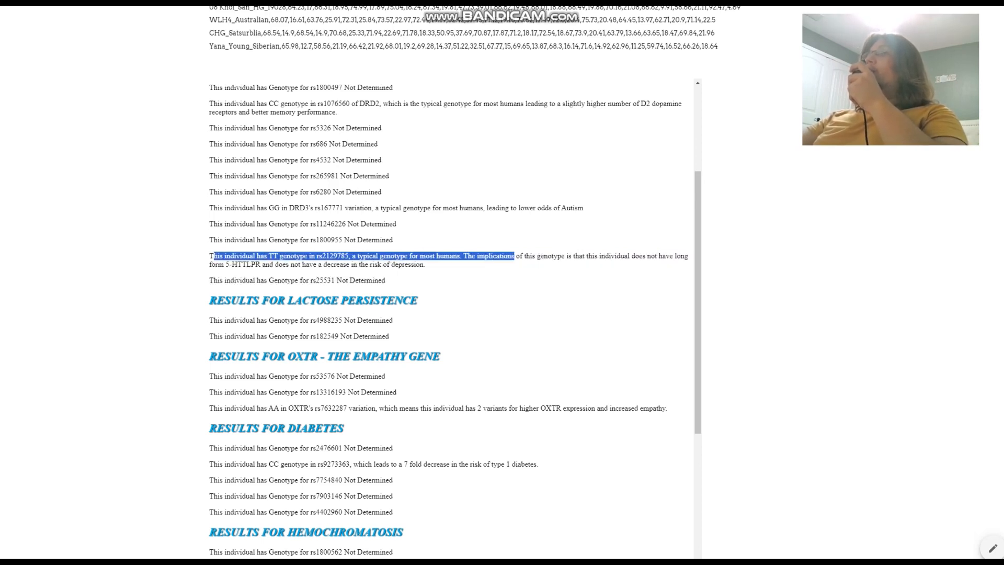
- Highlight the AA result for OXTR's rs7632287 while moving down the results
scroll("down", 3)
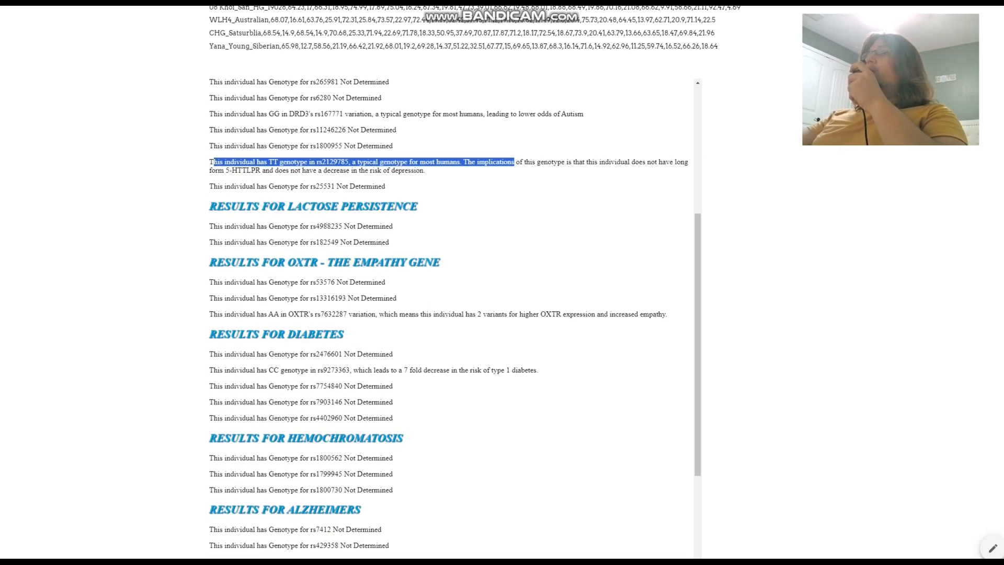
scroll("down", 3)
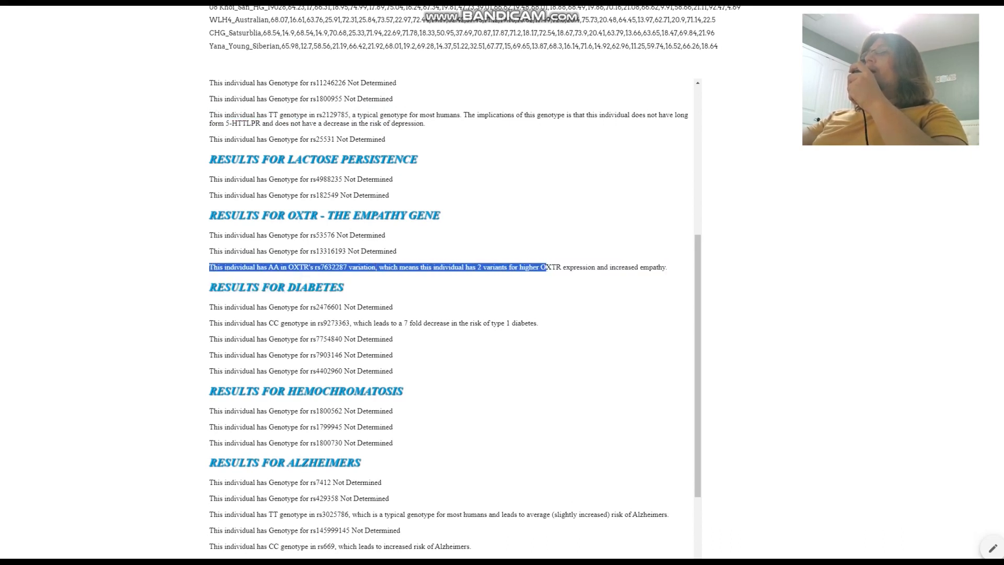
left_click_drag(545, 267, 625, 267)
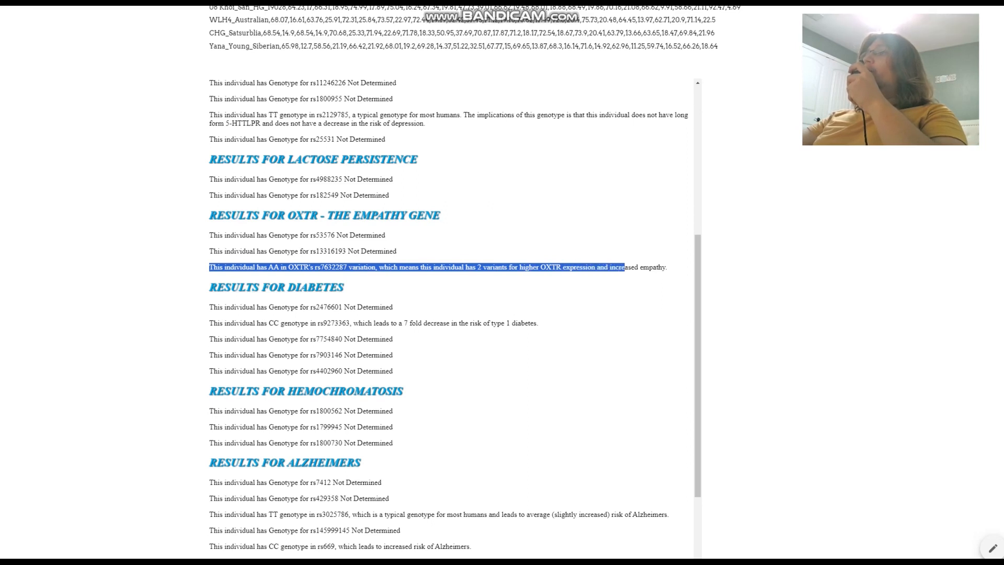
scroll("down", 3)
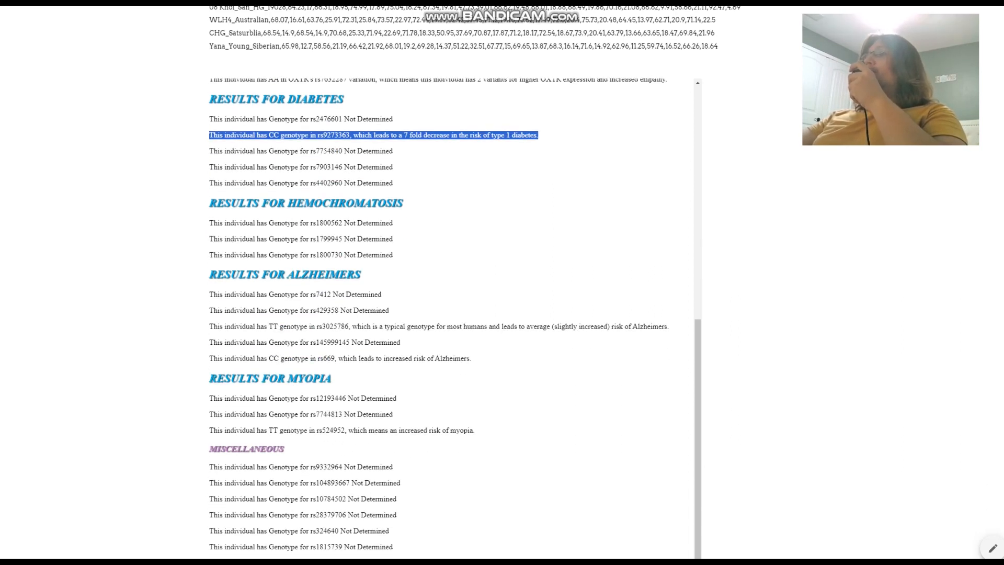
- Highlight the finding that the rs524952 TT genotype means an increased risk of myopia
scroll("down", 3)
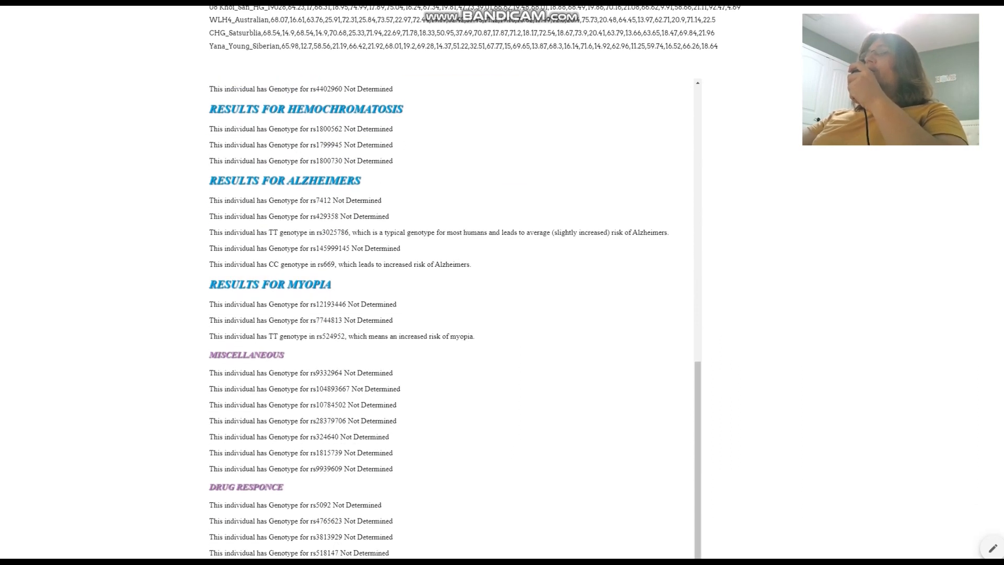
left_click_drag(242, 233, 551, 232)
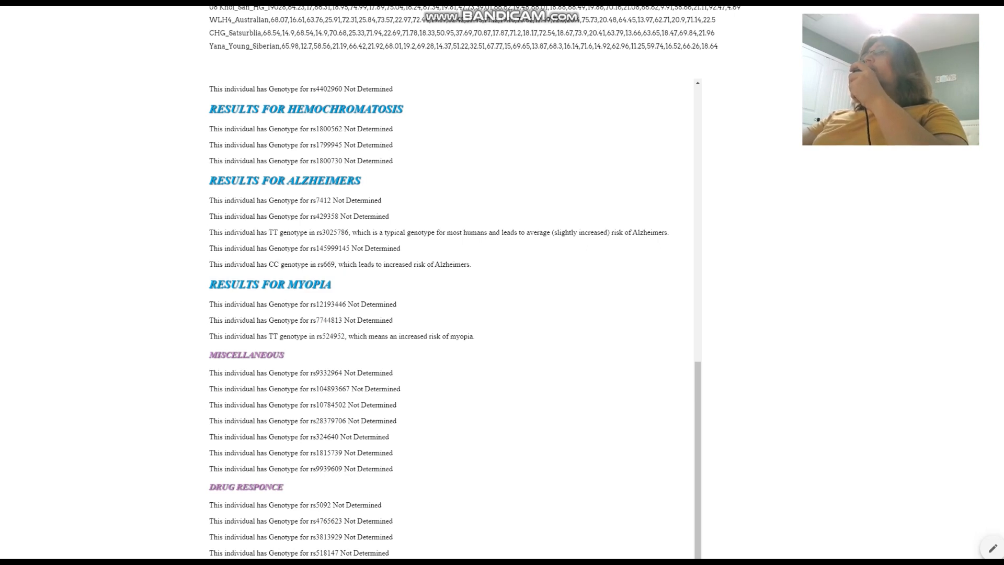
left_click_drag(210, 233, 472, 263)
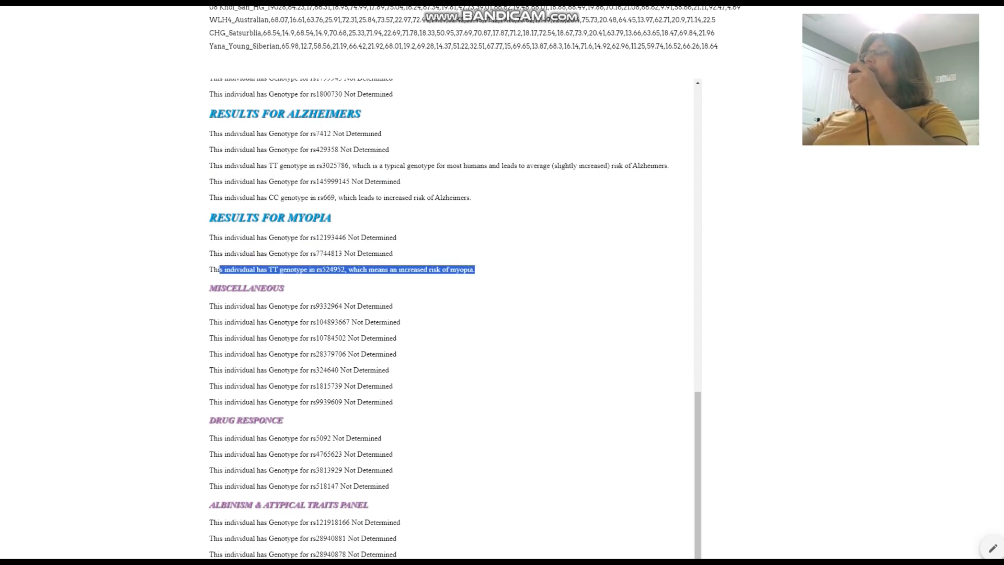
- Scroll the report down toward the Albinism & Atypical Traits Panel near the page bottom
scroll("down", 3)
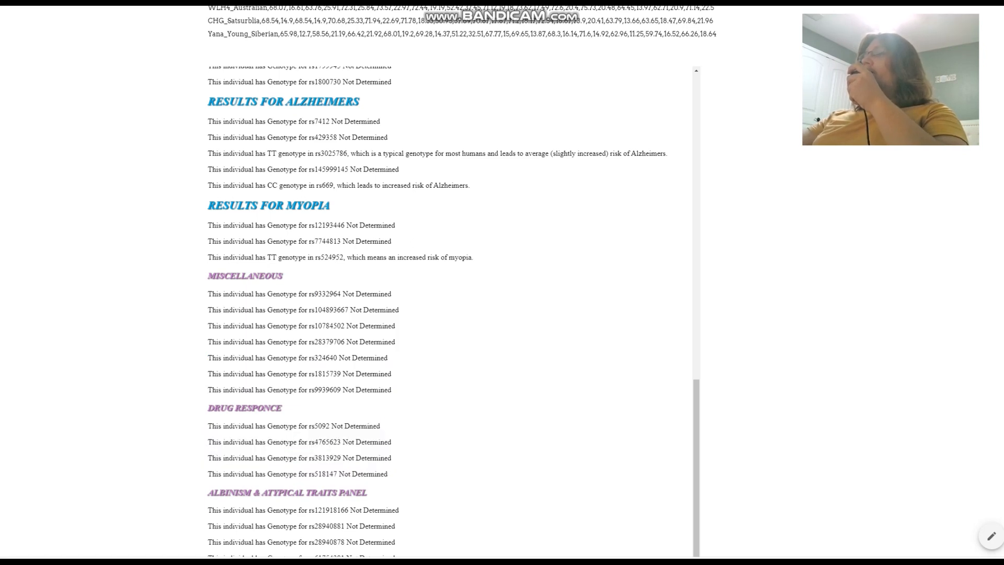
scroll("down", 3)
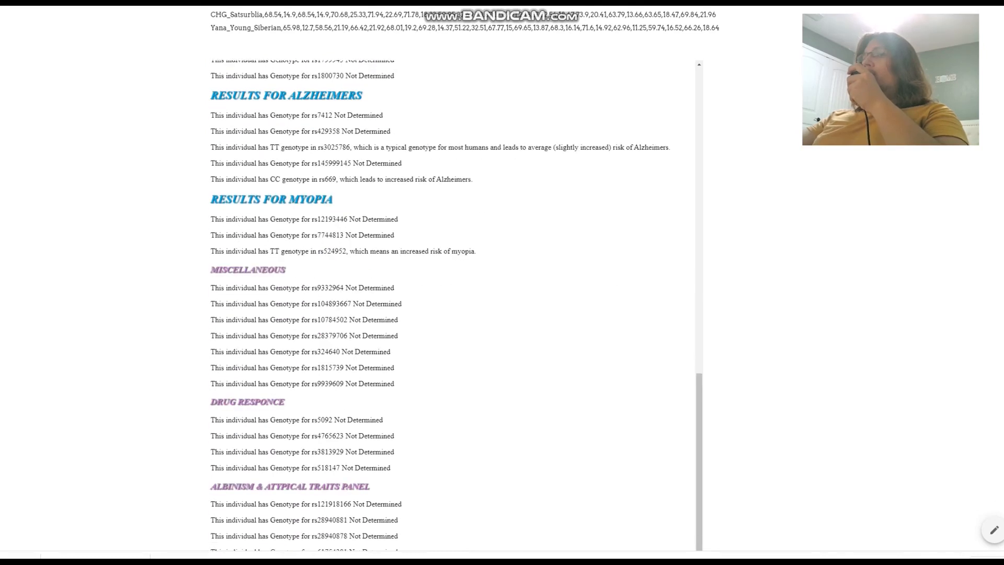
scroll("up", 3)
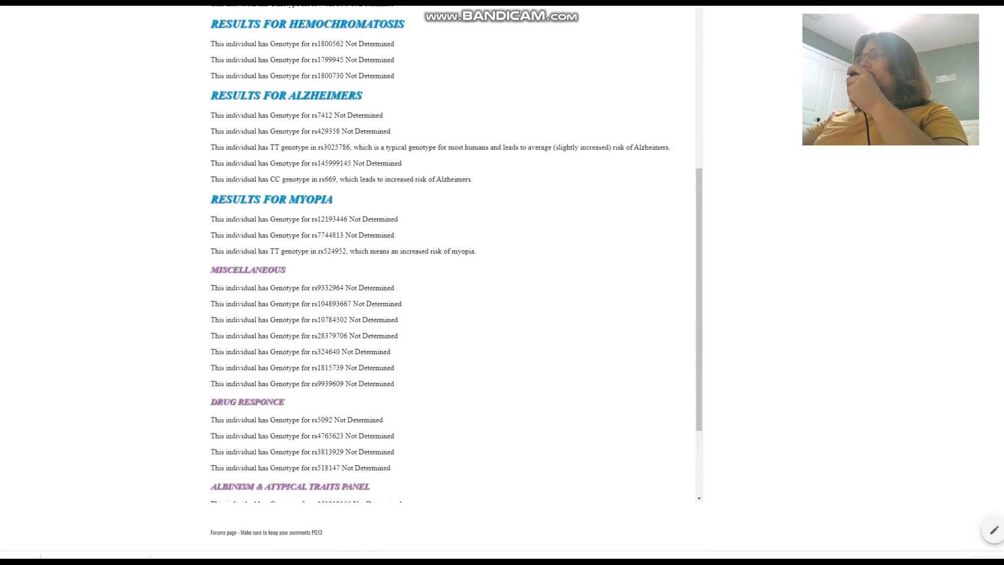
- Highlight the TYR rs104894313 CC non-carrier line, then select all albinism panel results
scroll("down", 3)
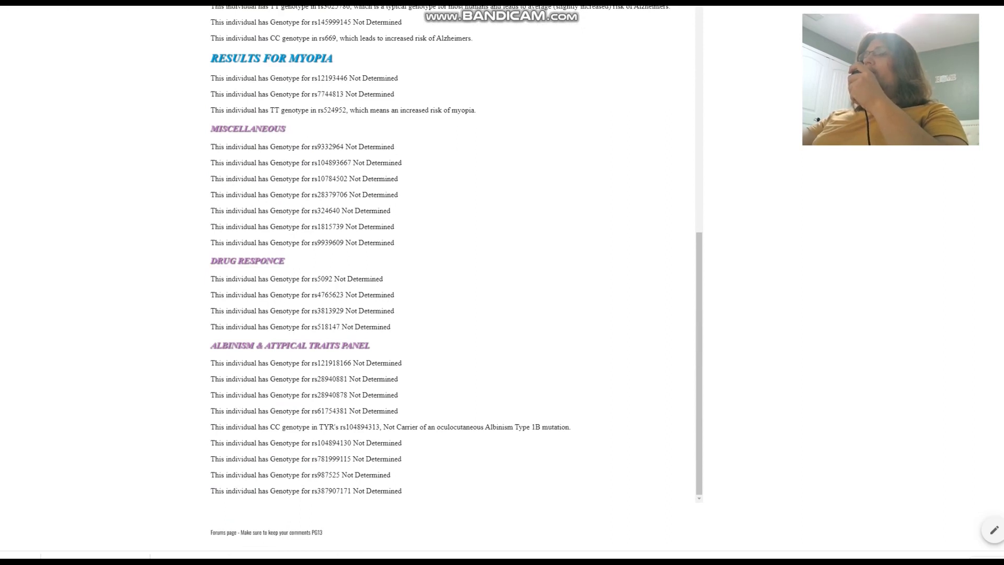
left_click_drag(269, 427, 427, 427)
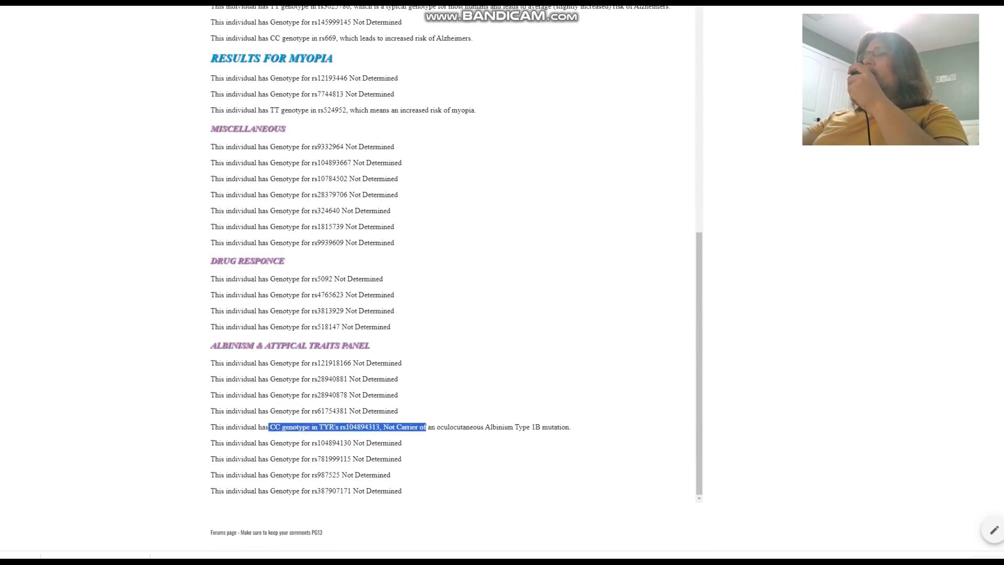
left_click_drag(423, 427, 570, 427)
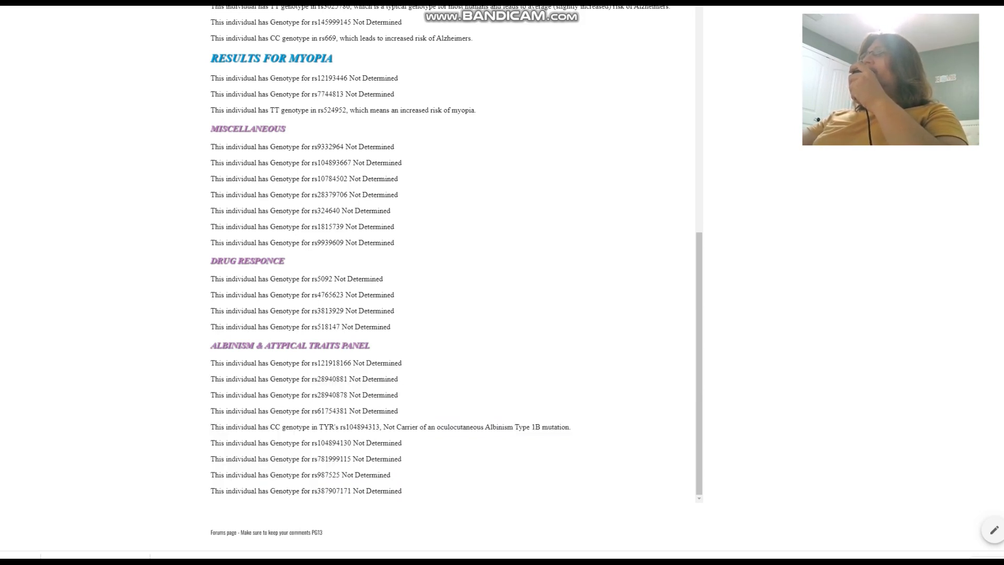
left_click_drag(252, 363, 402, 491)
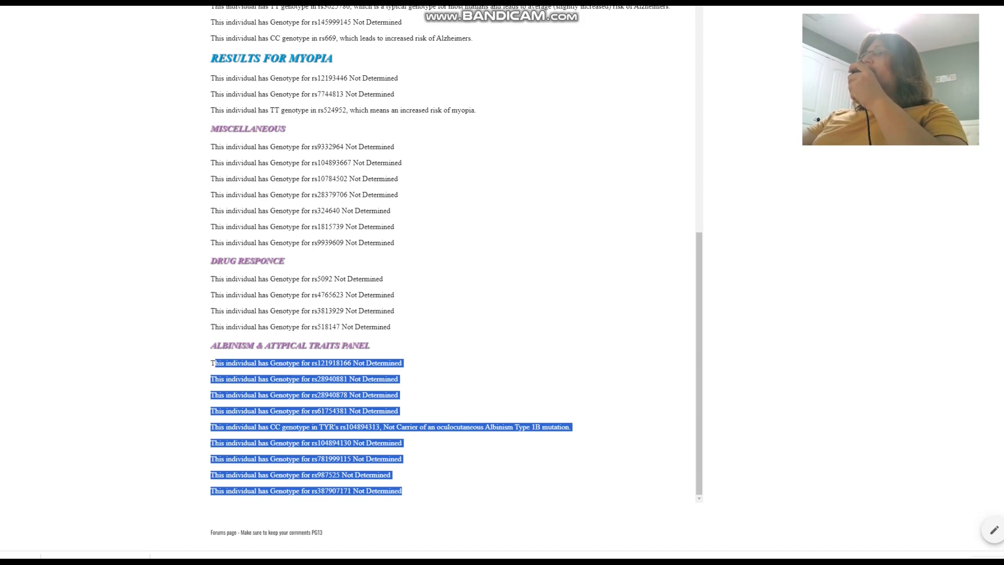
- Scroll back up to the mental health results at the top of the report
scroll("up", 3)
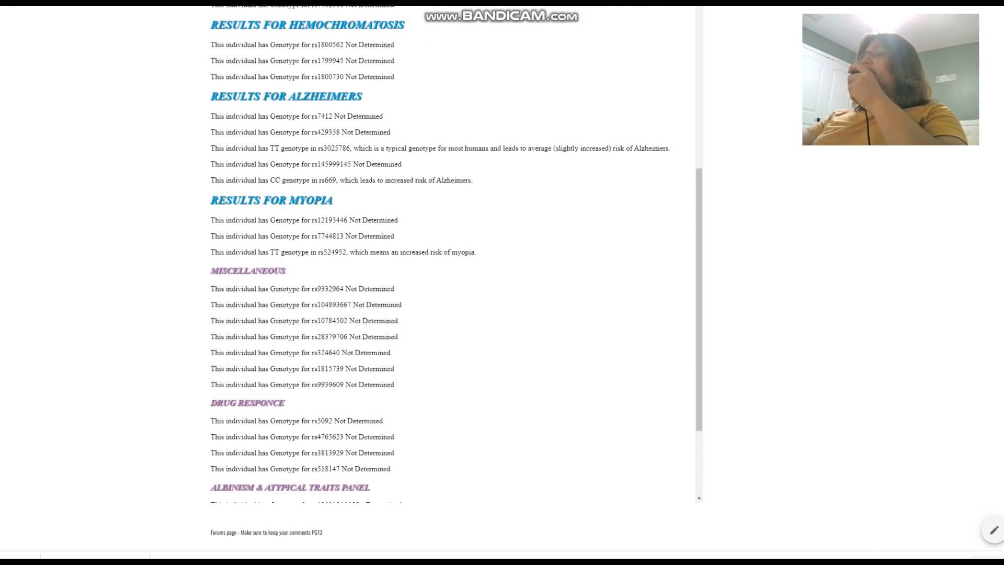
scroll("down", 3)
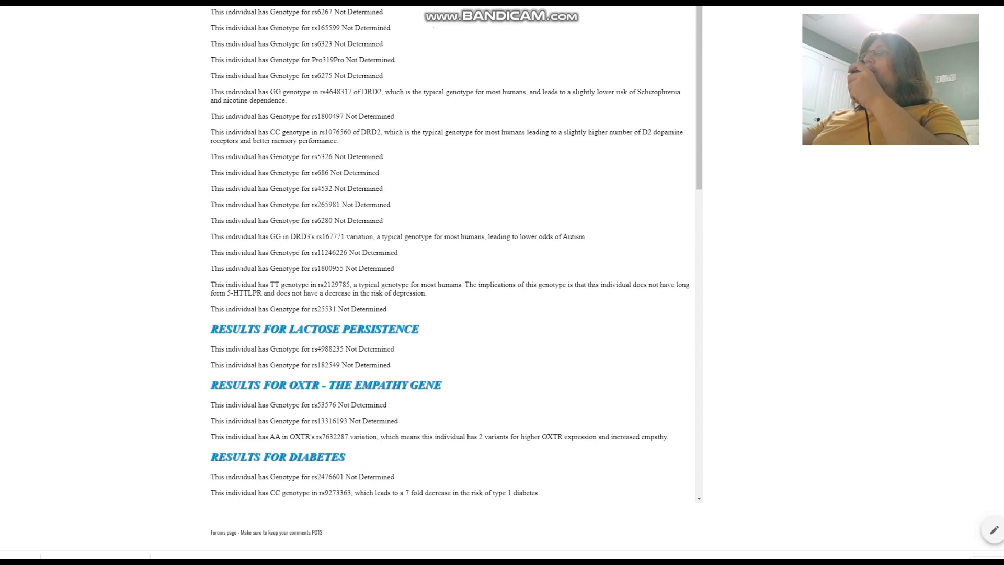
scroll("up", 3)
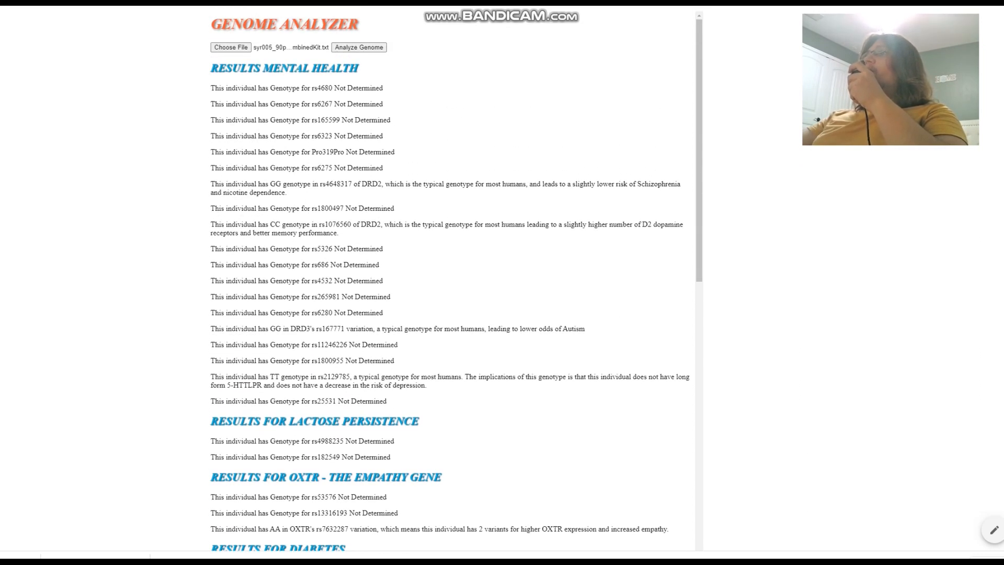